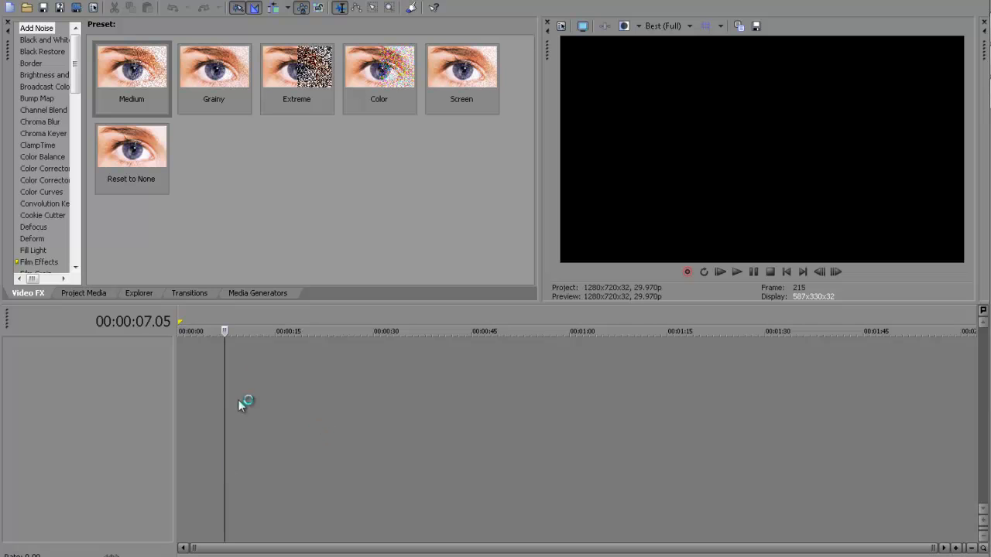
Start a new project with the HDV 720-30p template (1280x720, 29.970 fps)
{"action": "left_click", "coordinate": [11, 7]}
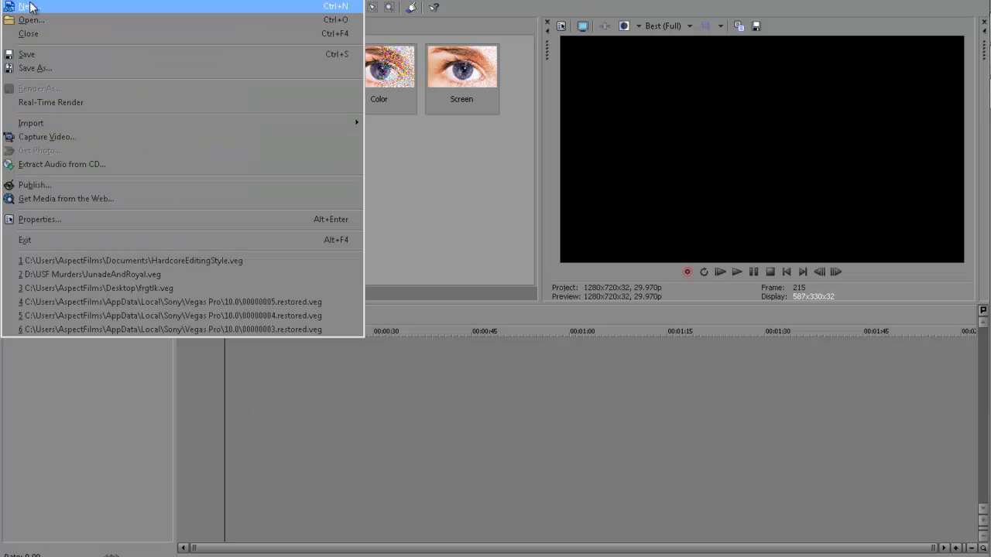
{"action": "left_click", "coordinate": [38, 219]}
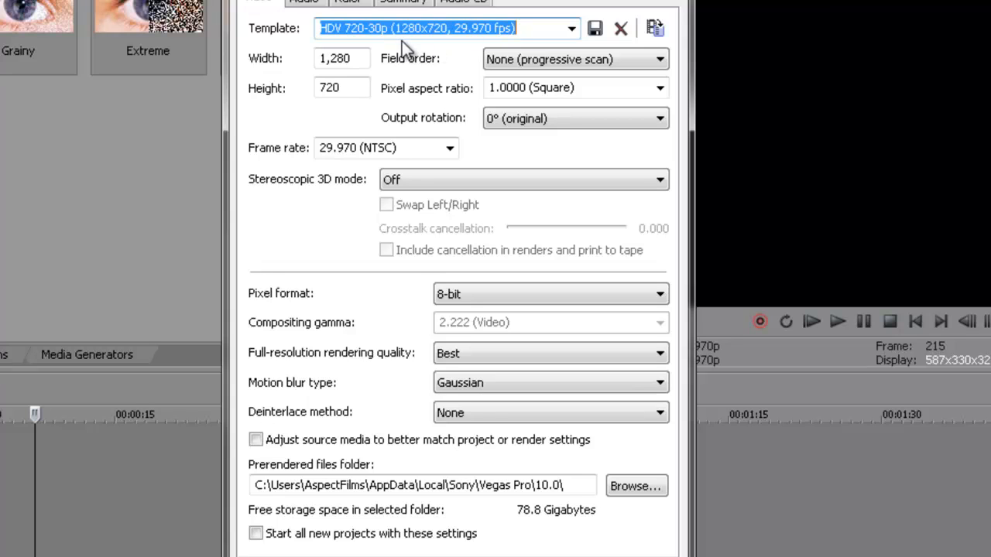
{"action": "mouse_move", "coordinate": [421, 53]}
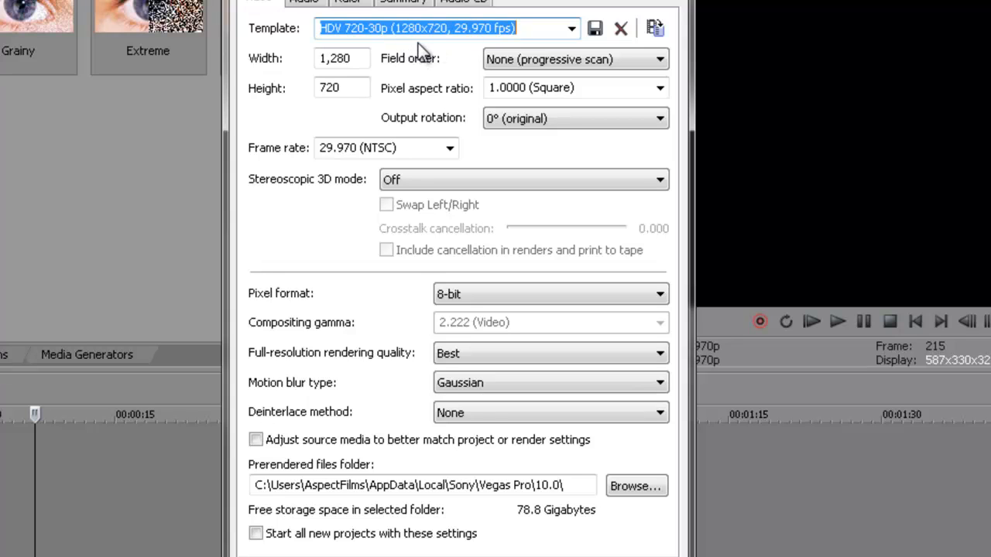
{"action": "mouse_move", "coordinate": [446, 52]}
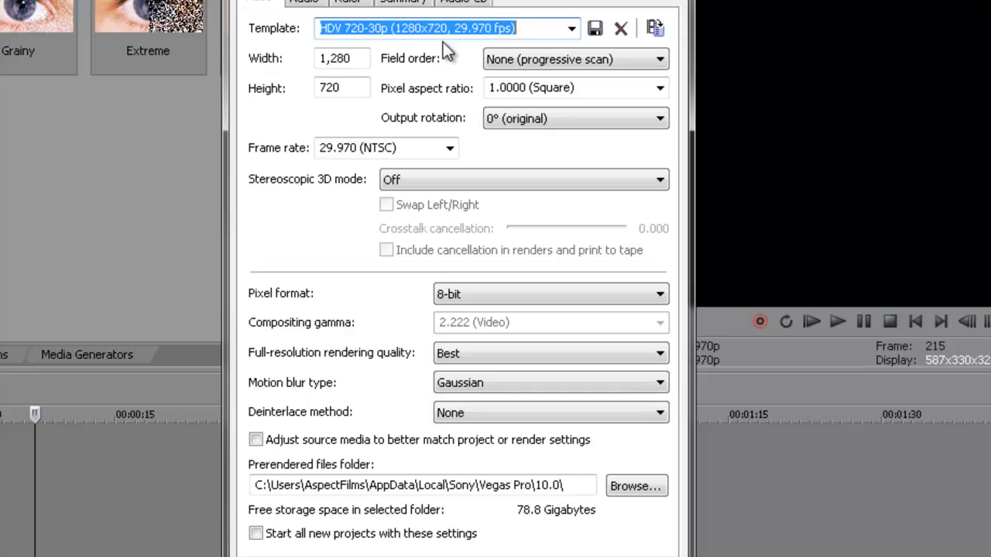
{"action": "mouse_move", "coordinate": [472, 228]}
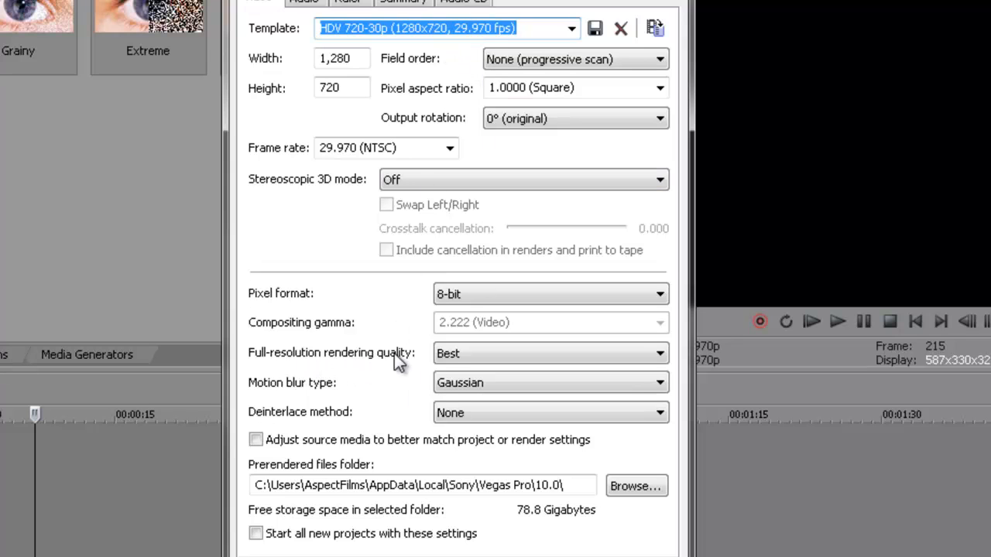
{"action": "mouse_move", "coordinate": [411, 485]}
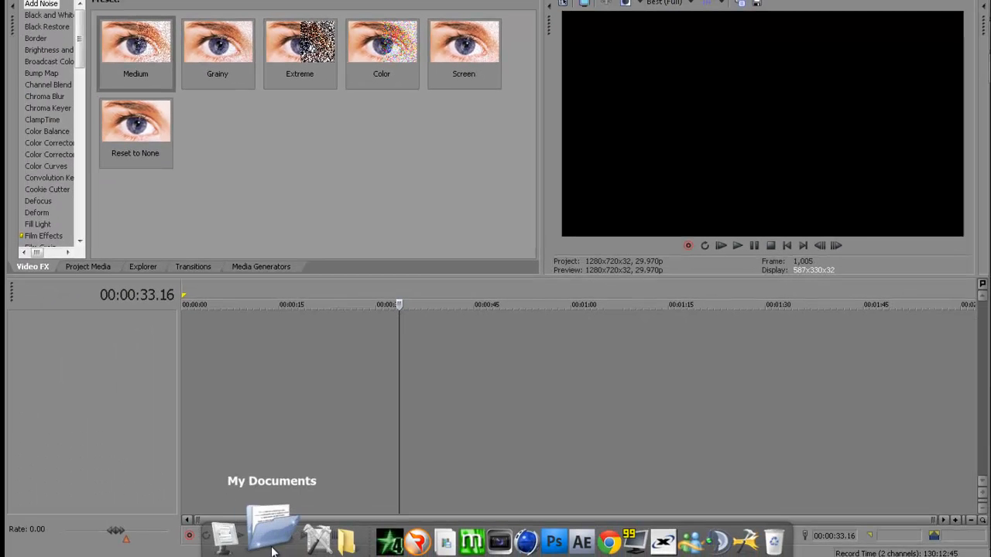
Open My Documents from the dock to find the gameplay recording
{"action": "left_click", "coordinate": [271, 537]}
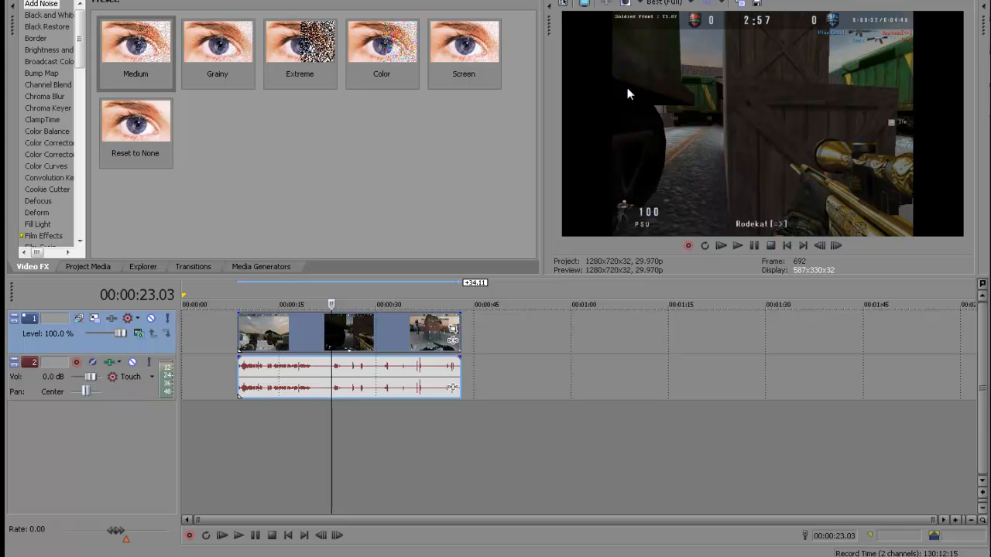
{"action": "mouse_move", "coordinate": [452, 333]}
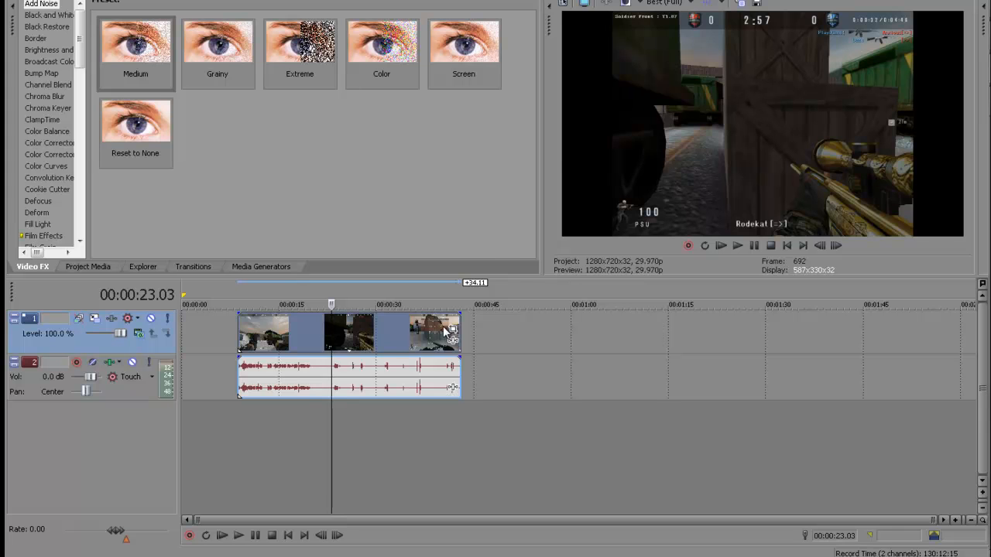
In Video Event Pan/Crop, set Maintain aspect ratio to No and crop the frame's bottom edge upward
{"action": "right_click", "coordinate": [348, 333]}
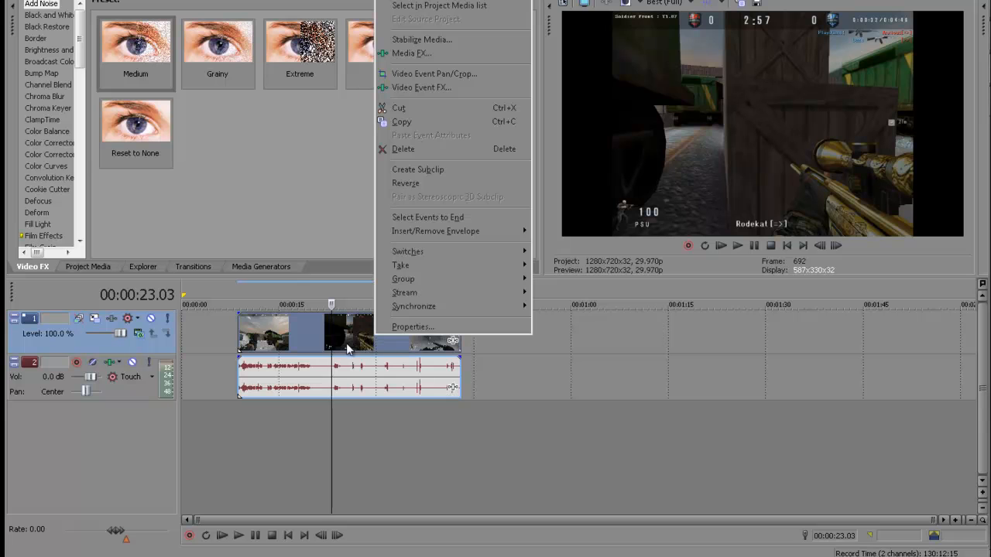
{"action": "mouse_move", "coordinate": [421, 87]}
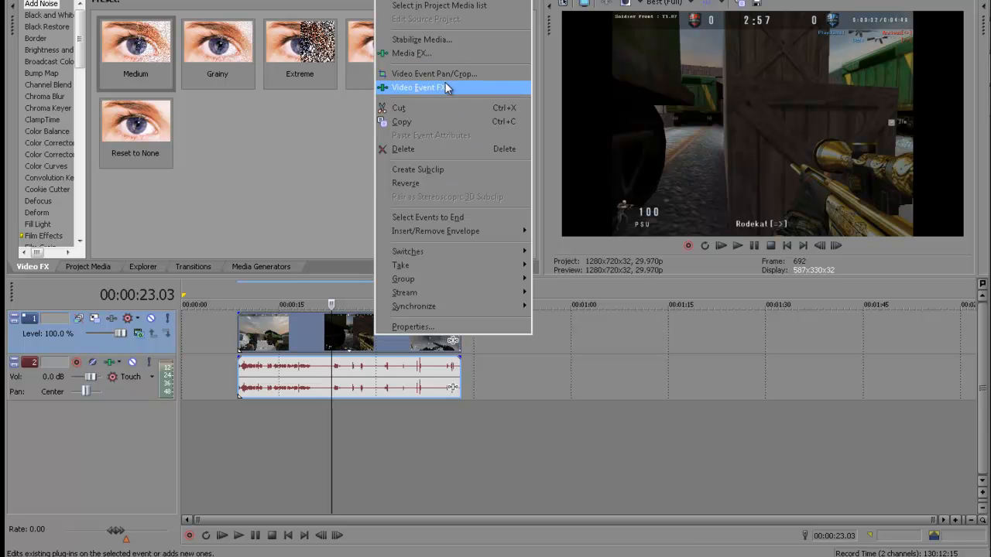
{"action": "left_click", "coordinate": [434, 74]}
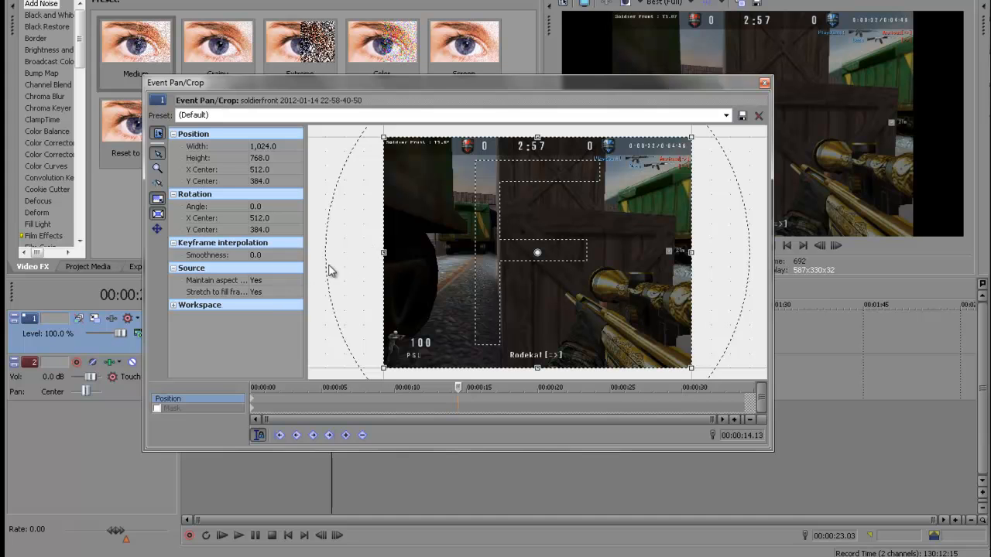
{"action": "mouse_move", "coordinate": [280, 291]}
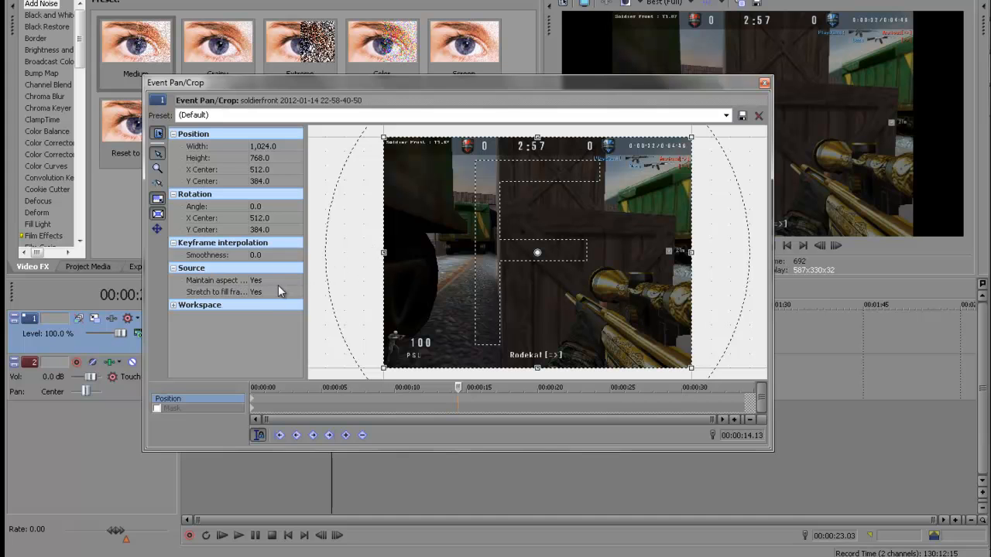
{"action": "left_click", "coordinate": [217, 280]}
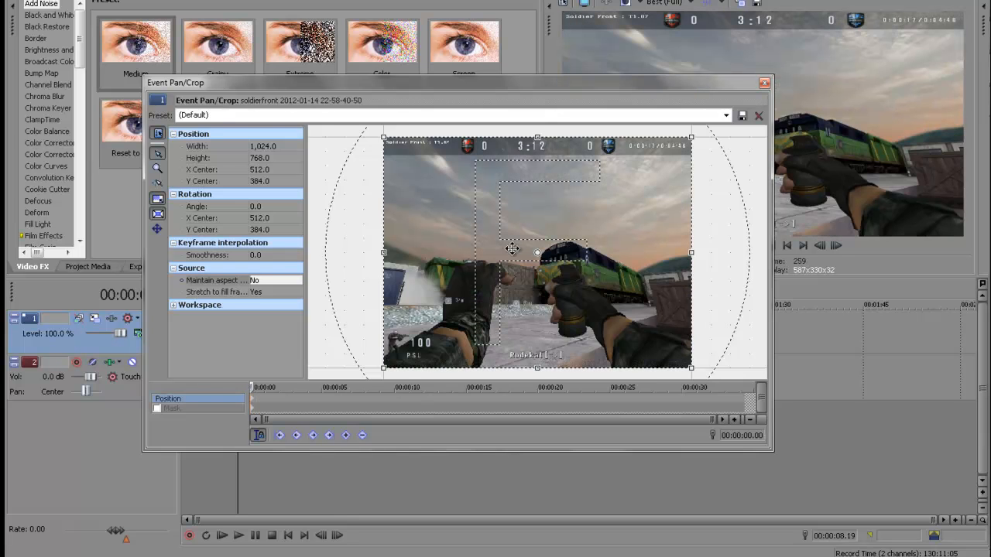
{"action": "mouse_move", "coordinate": [538, 368]}
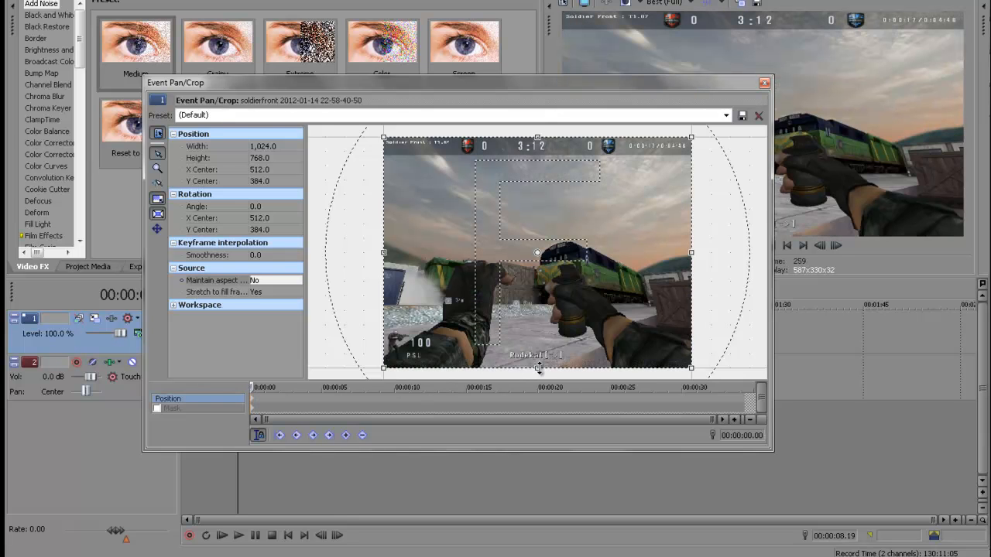
{"action": "left_click_drag", "start_coordinate": [538, 368], "coordinate": [538, 350]}
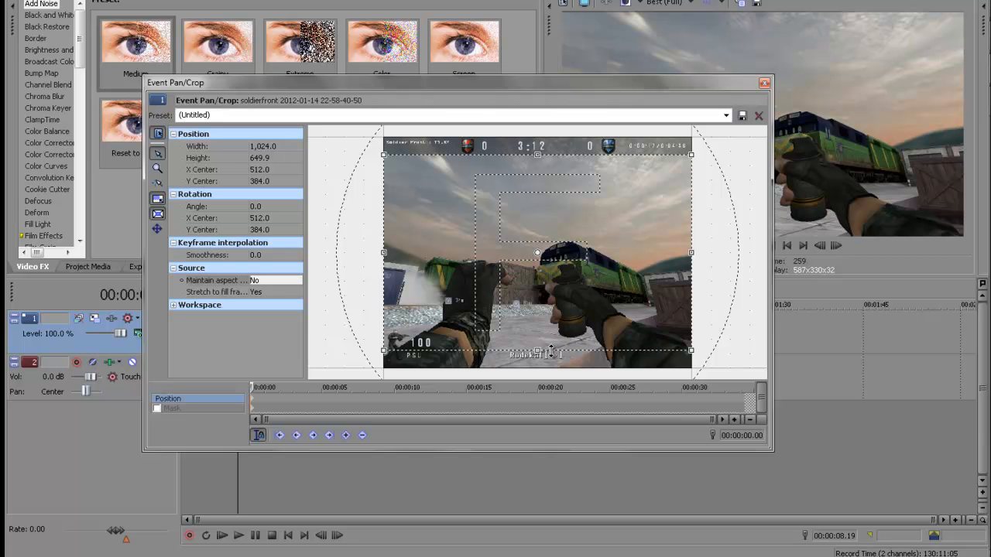
{"action": "left_click_drag", "start_coordinate": [538, 350], "coordinate": [537, 348]}
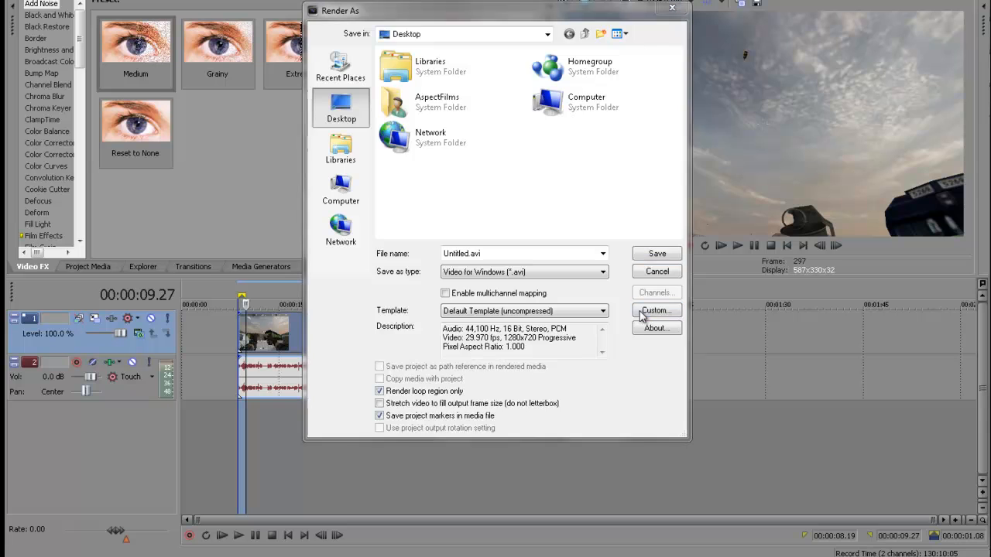
Accept the AVI custom settings with PCM Uncompressed, 44,100 Hz, 16-bit stereo audio
{"action": "left_click", "coordinate": [656, 310]}
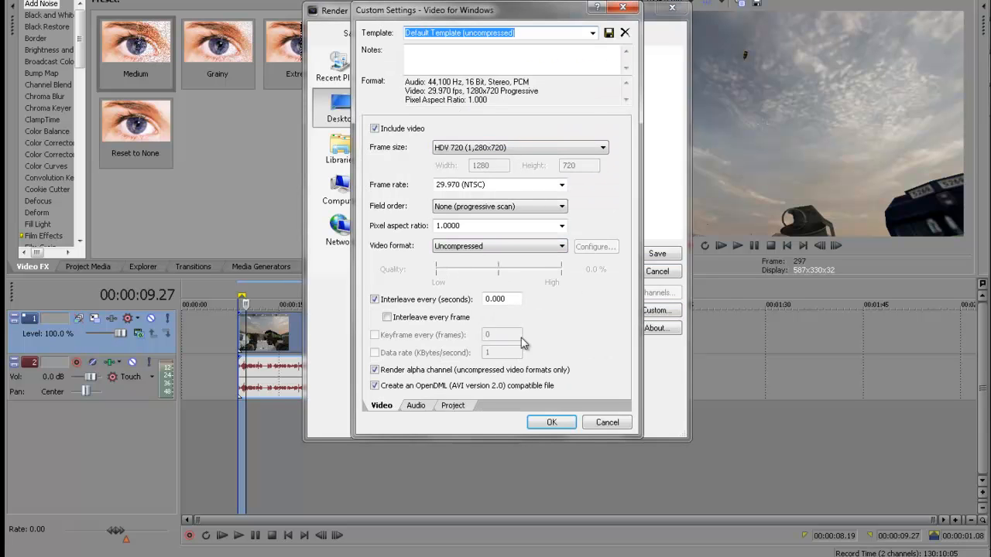
{"action": "mouse_move", "coordinate": [407, 424]}
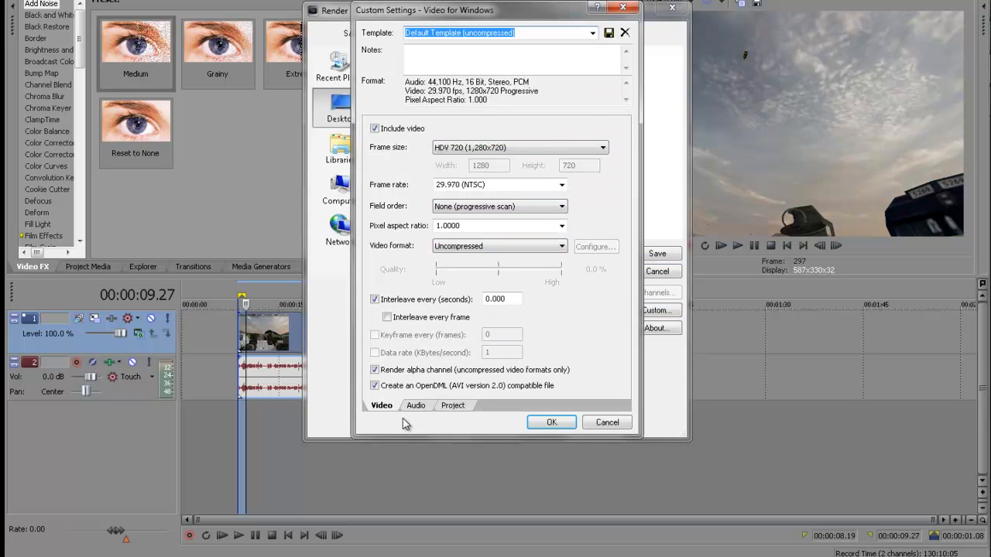
{"action": "left_click", "coordinate": [415, 405]}
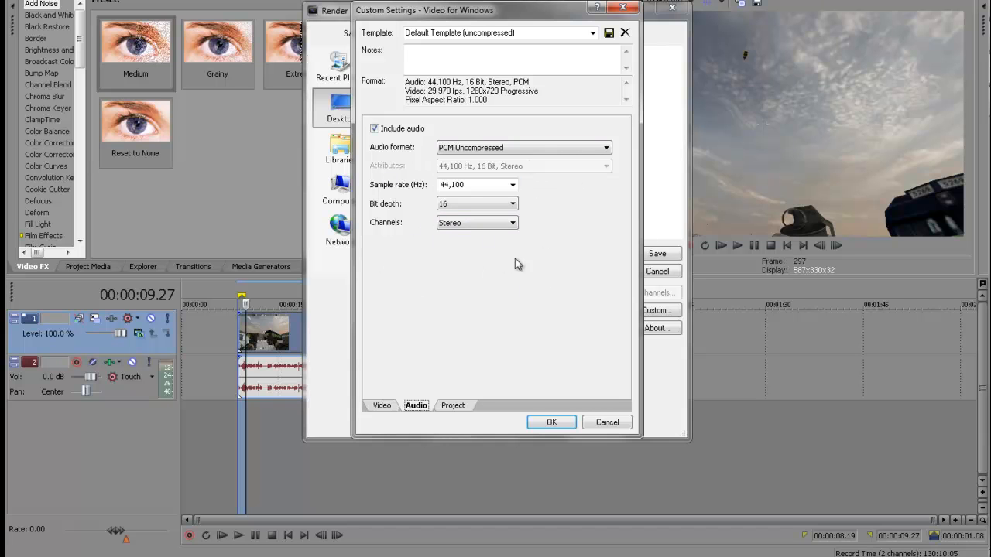
{"action": "mouse_move", "coordinate": [437, 202]}
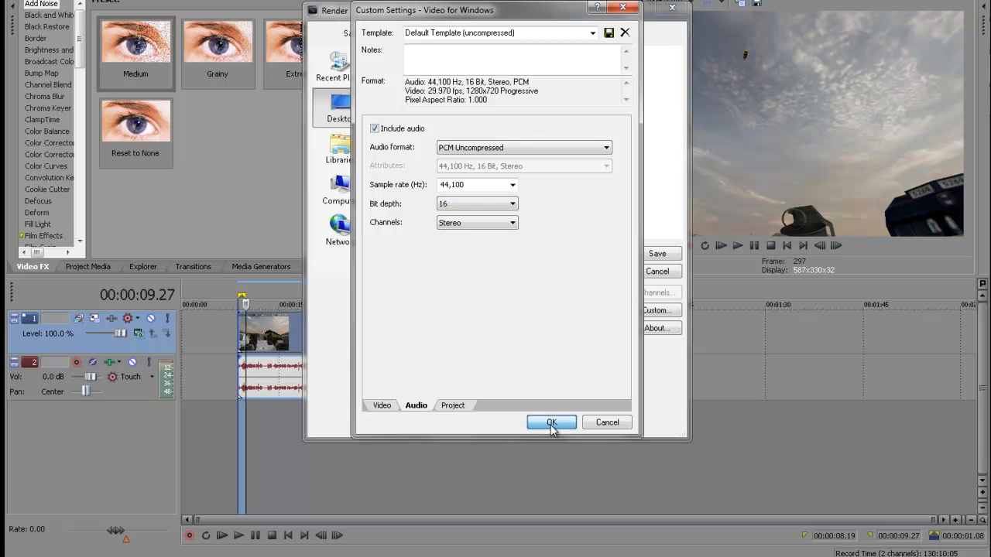
{"action": "left_click", "coordinate": [551, 422]}
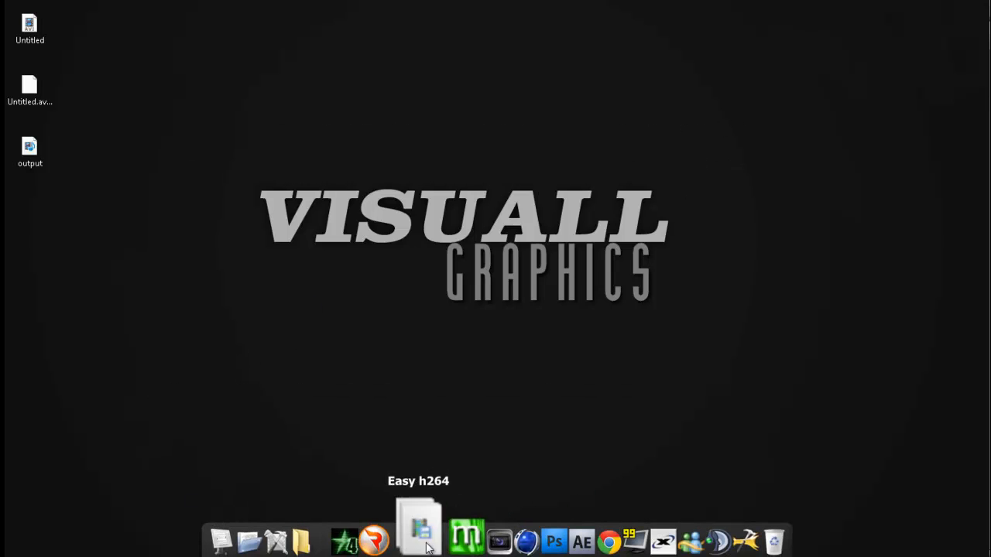
Launch the Easy h.264 encoder from the dock
{"action": "left_click", "coordinate": [418, 530]}
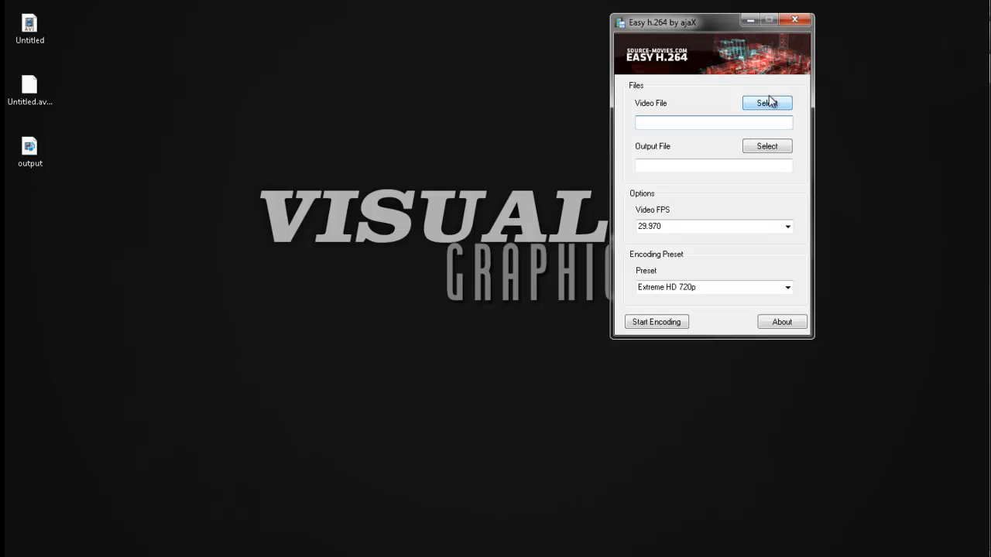
Set Untitled.avi as the video source and test.mp4 on the desktop as output
{"action": "left_click", "coordinate": [766, 103]}
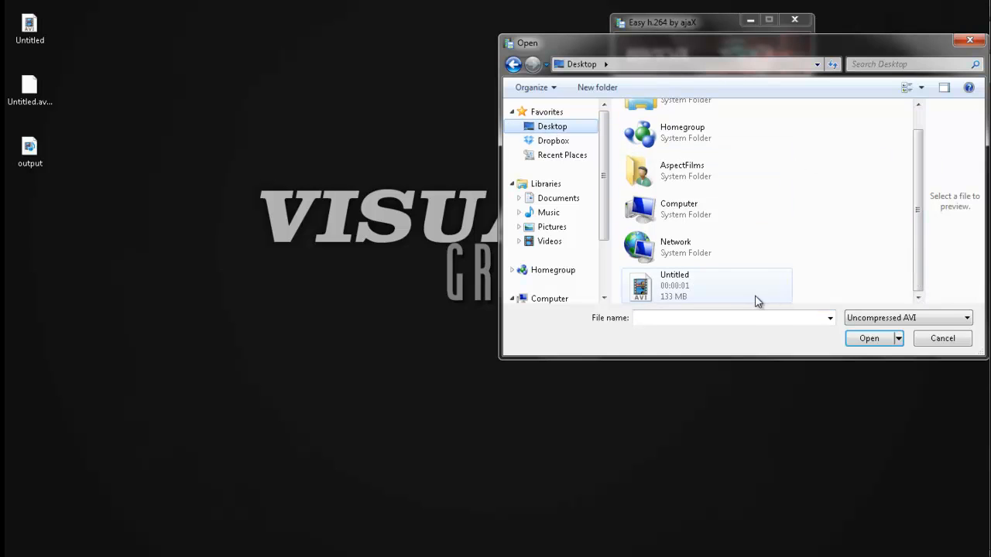
{"action": "left_click", "coordinate": [868, 338]}
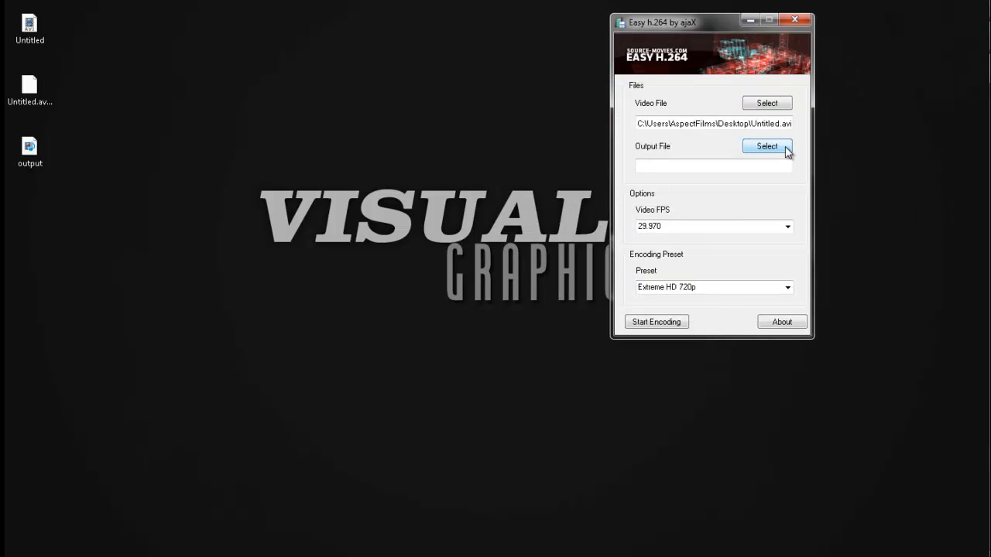
{"action": "left_click", "coordinate": [766, 146]}
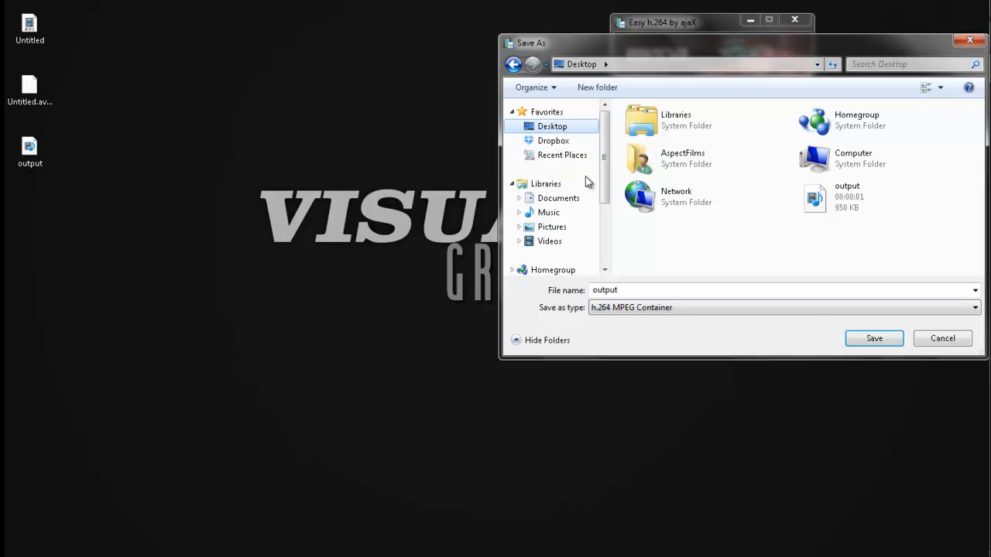
{"action": "mouse_move", "coordinate": [703, 288]}
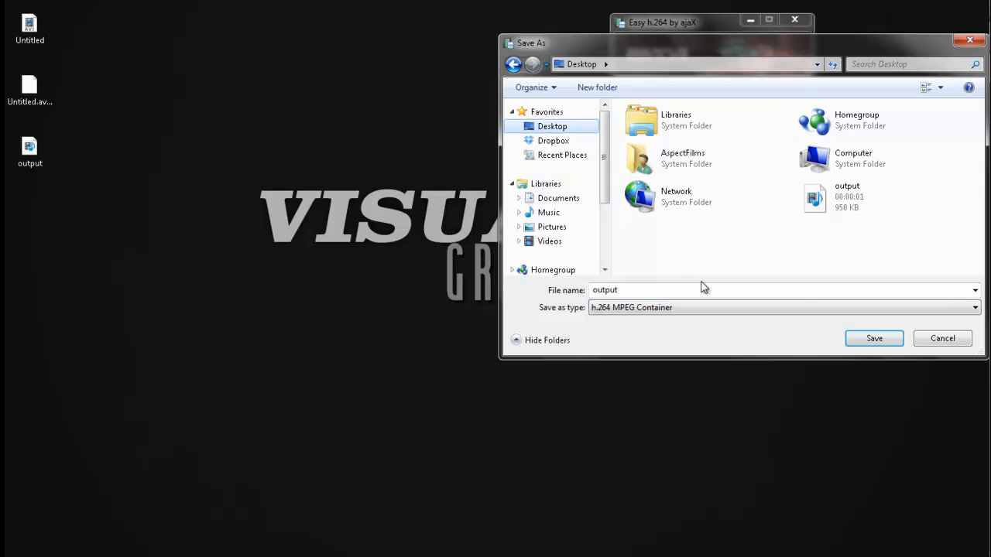
{"action": "type", "text": "tea"}
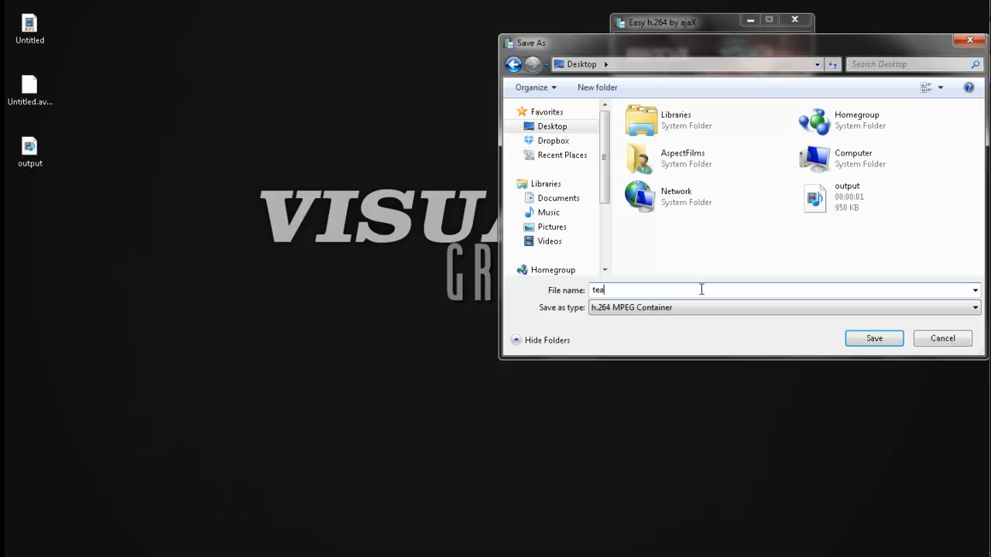
{"action": "type", "text": "st"}
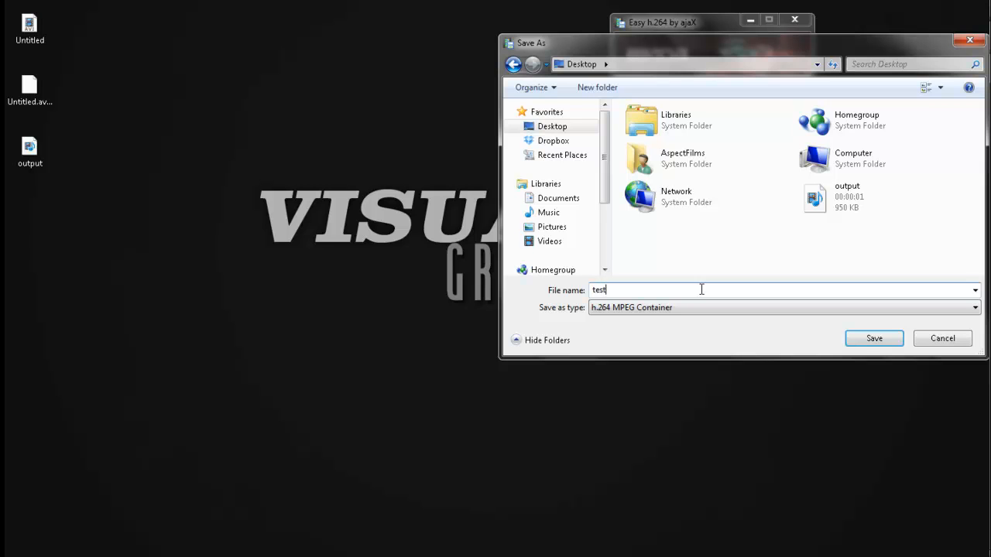
{"action": "left_click", "coordinate": [873, 339]}
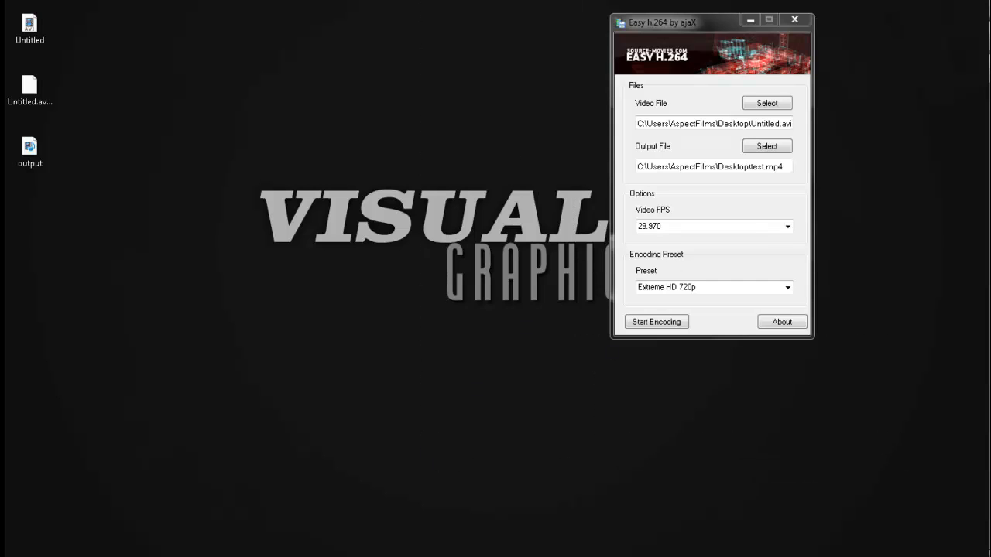
{"action": "mouse_move", "coordinate": [748, 158]}
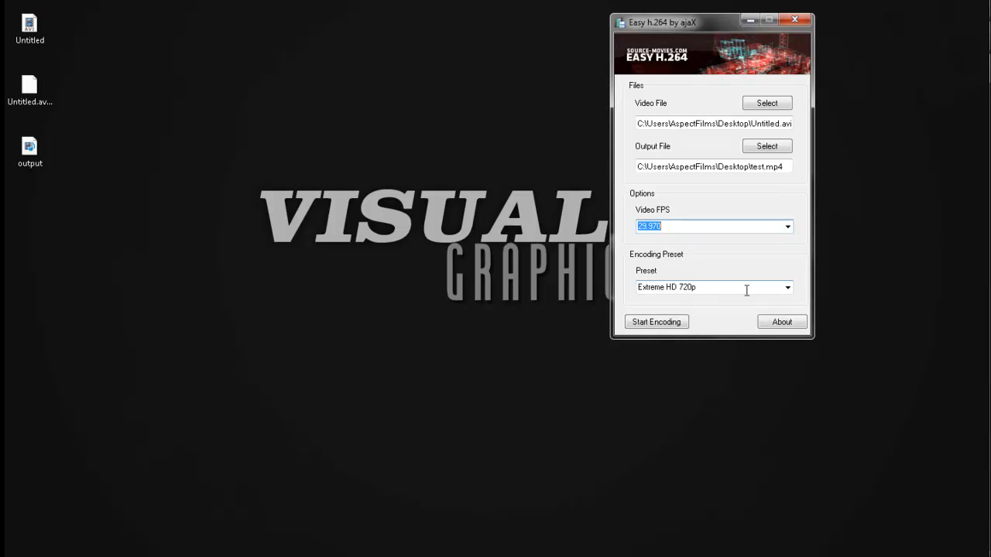
Choose the Brassemmense HD 720p (Big) preset and start encoding
{"action": "left_click", "coordinate": [787, 287]}
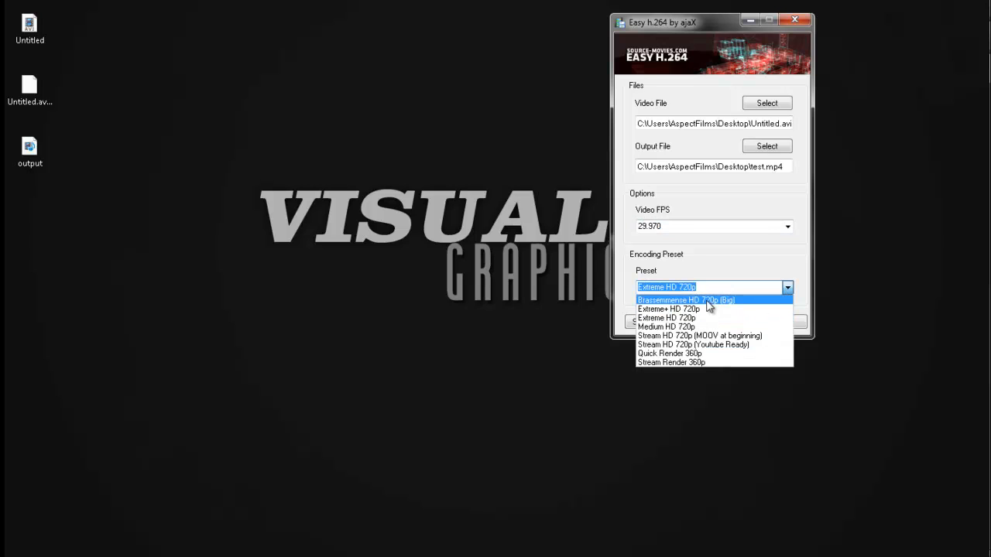
{"action": "left_click", "coordinate": [686, 299]}
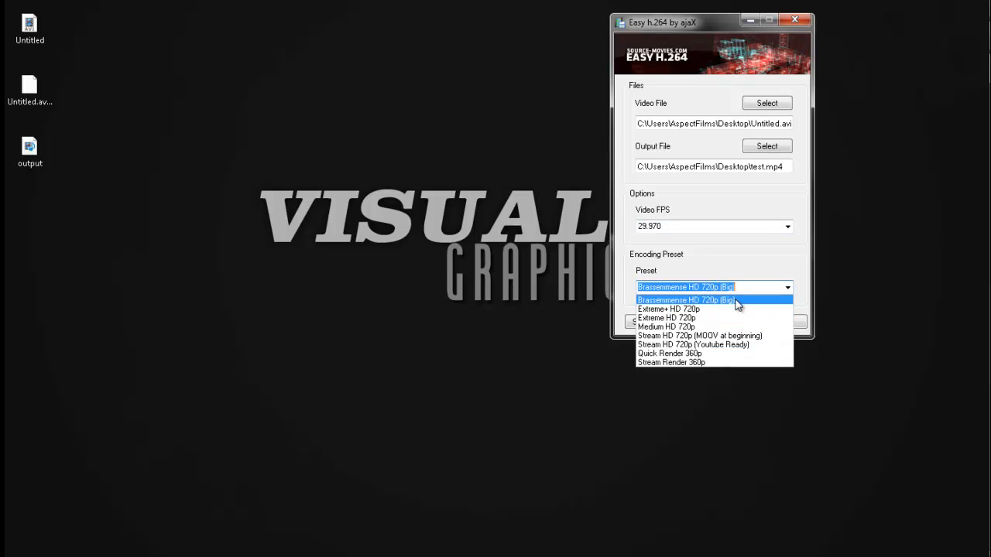
{"action": "left_click", "coordinate": [686, 300]}
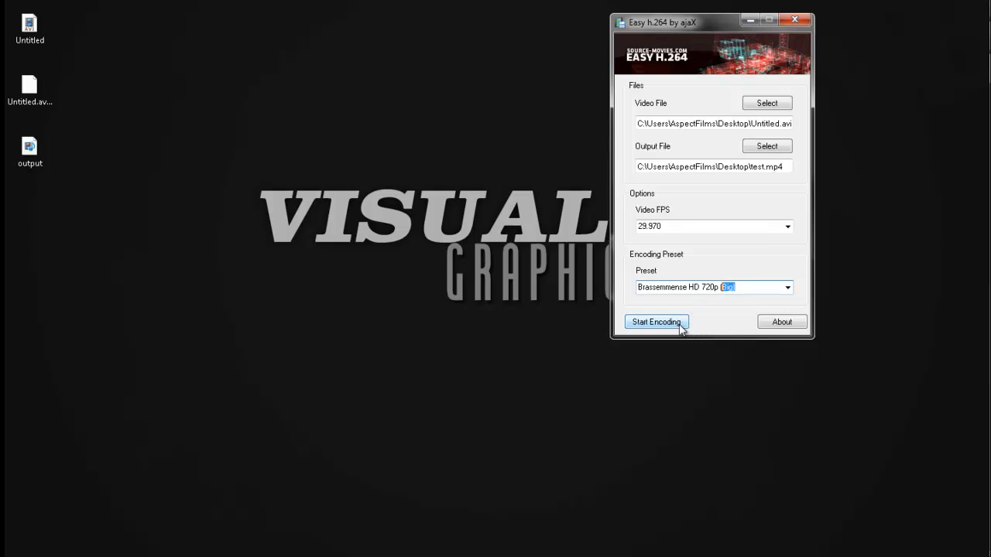
{"action": "left_click", "coordinate": [656, 322]}
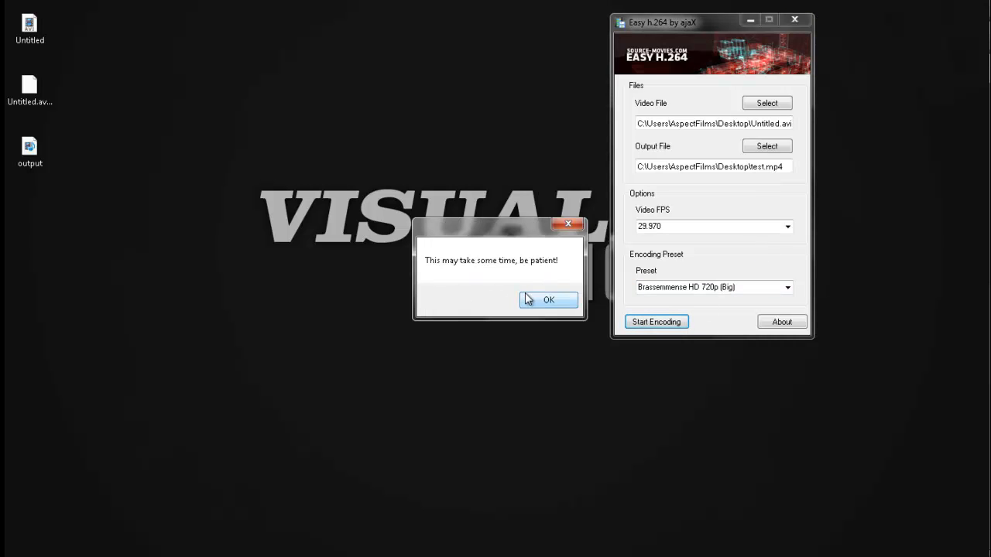
Dismiss the patience notice, then the Completed conversion message once test.mp4 finishes
{"action": "left_click", "coordinate": [548, 300]}
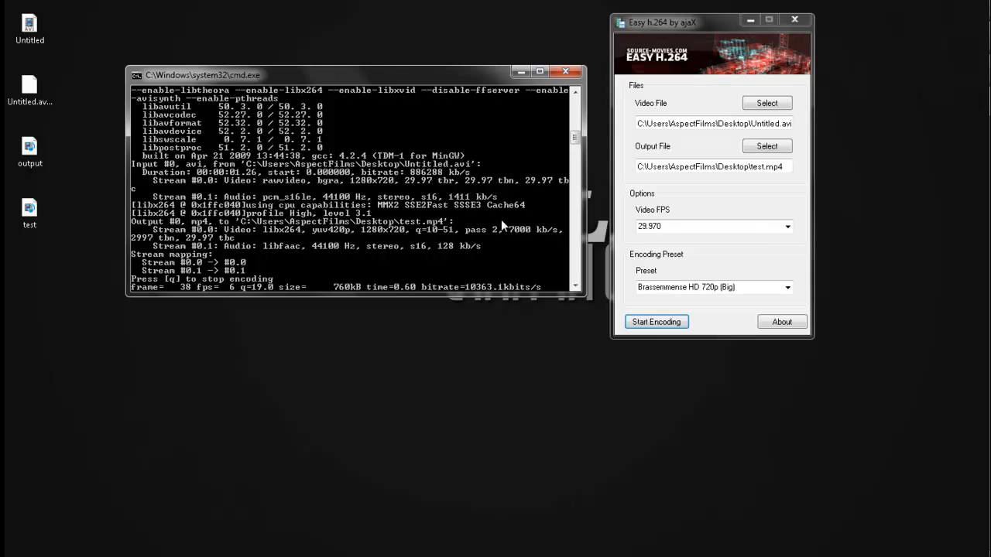
{"action": "mouse_move", "coordinate": [542, 253]}
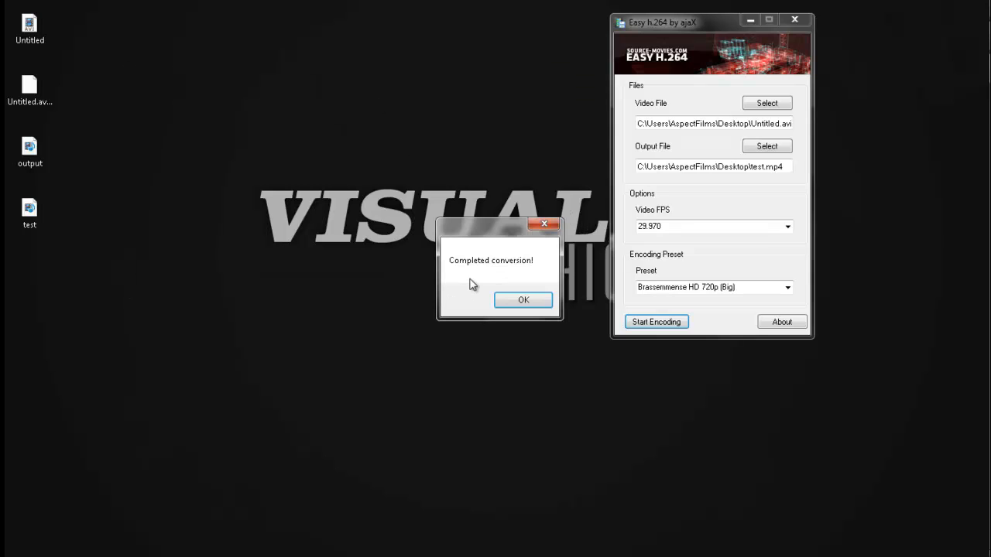
{"action": "left_click", "coordinate": [523, 300]}
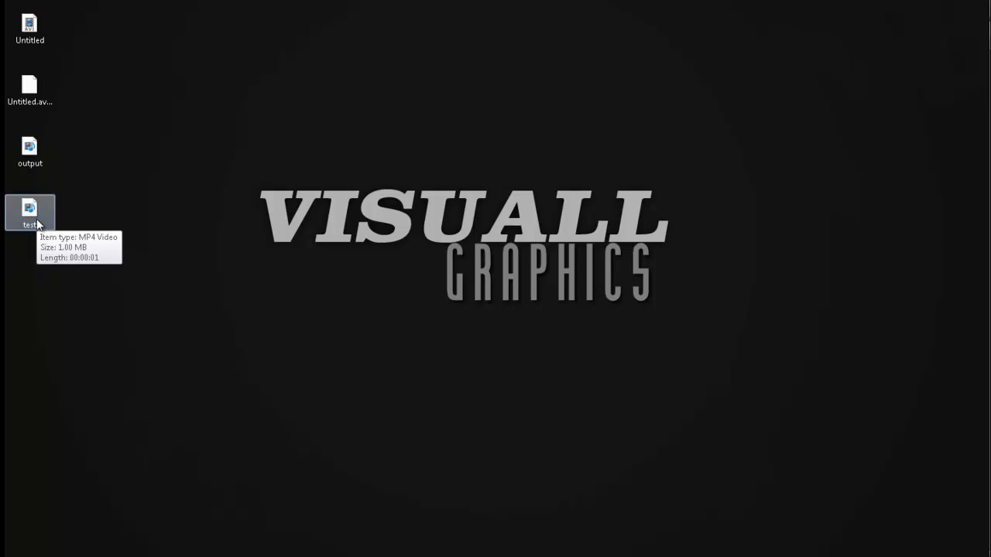